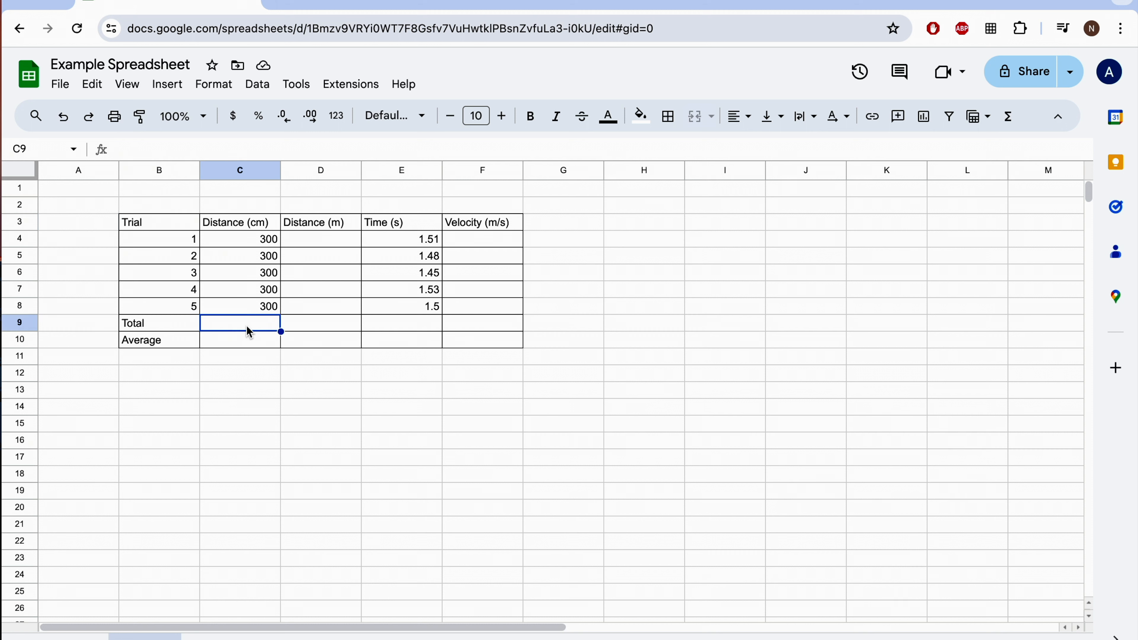
mouse_move(132, 149)
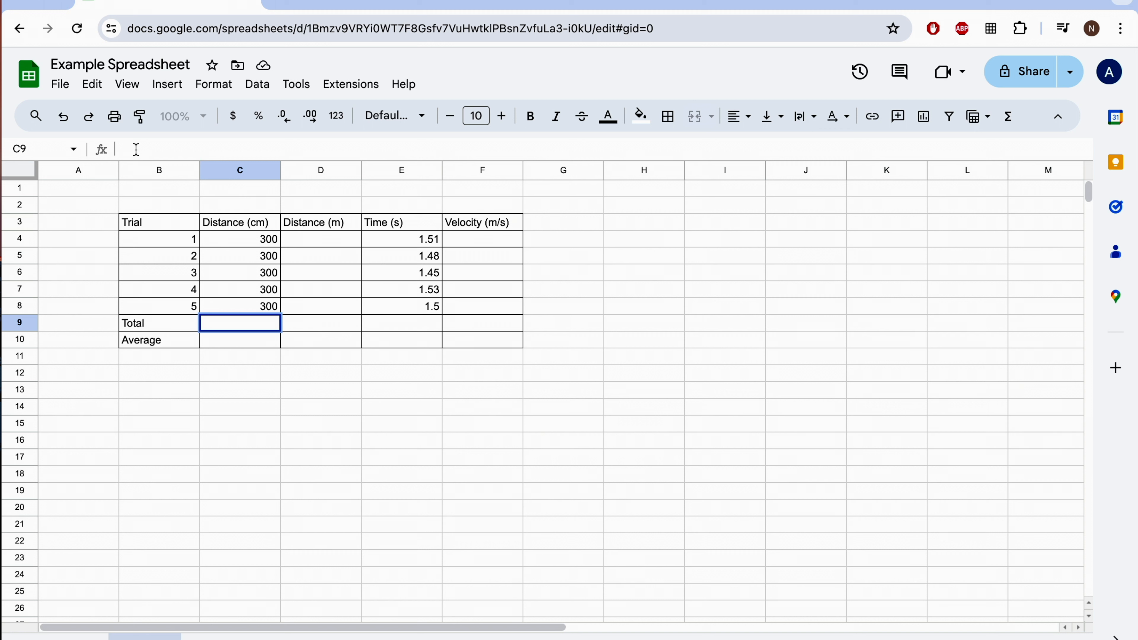
Total the five trial distances in C9 with =SUM(C4:C8), showing 1500 cm.
text(=SUM(C4:C8))
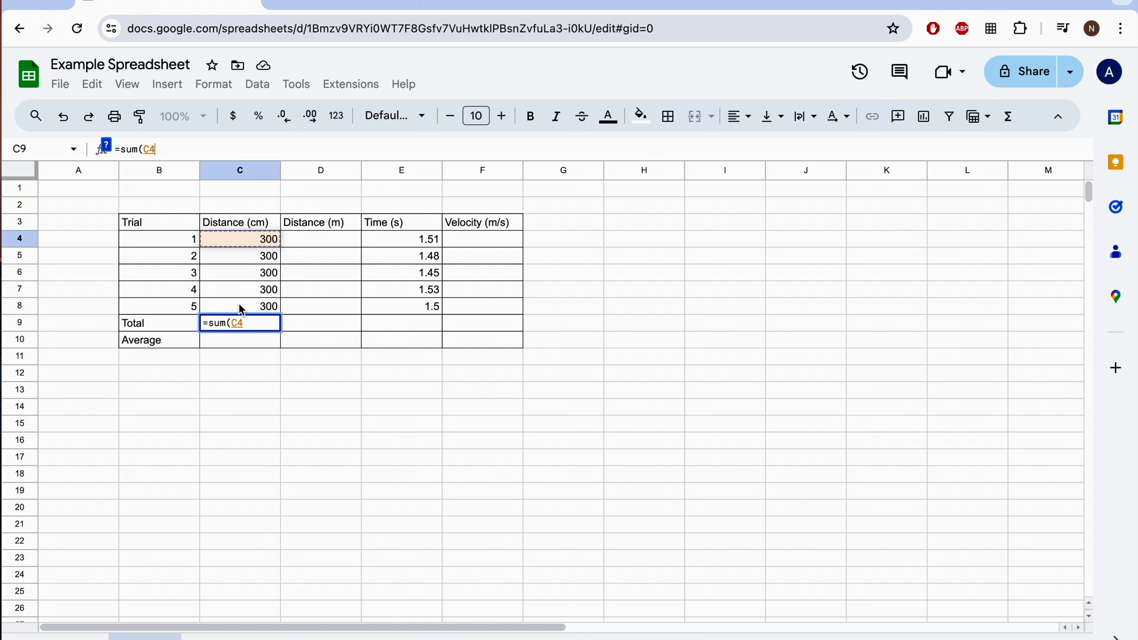
drag(239, 238, 239, 306)
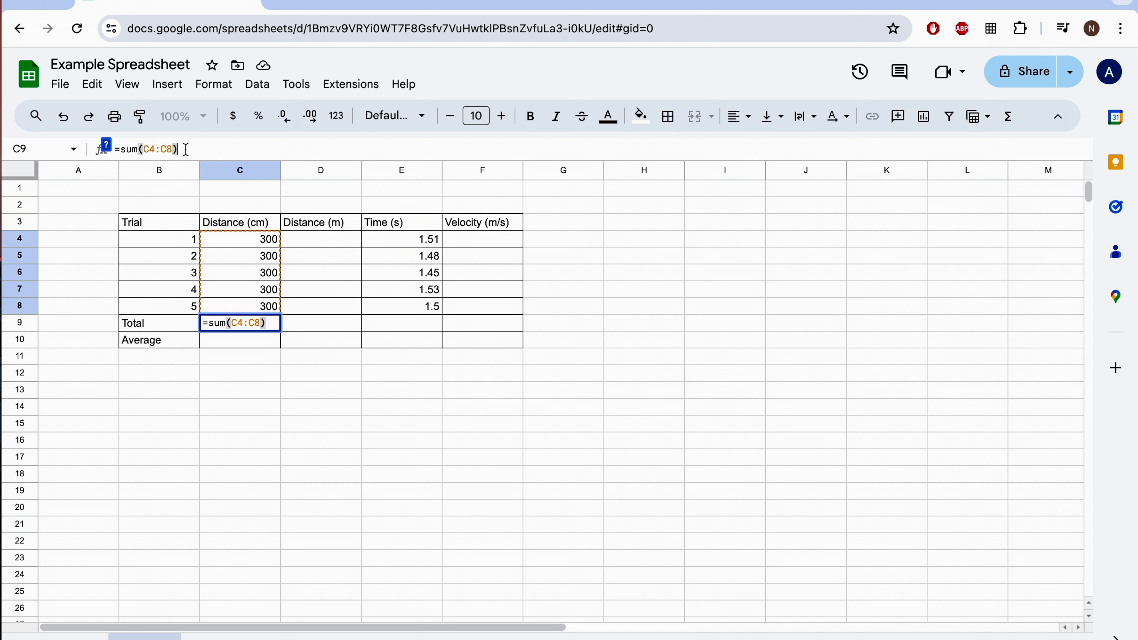
key(enter)
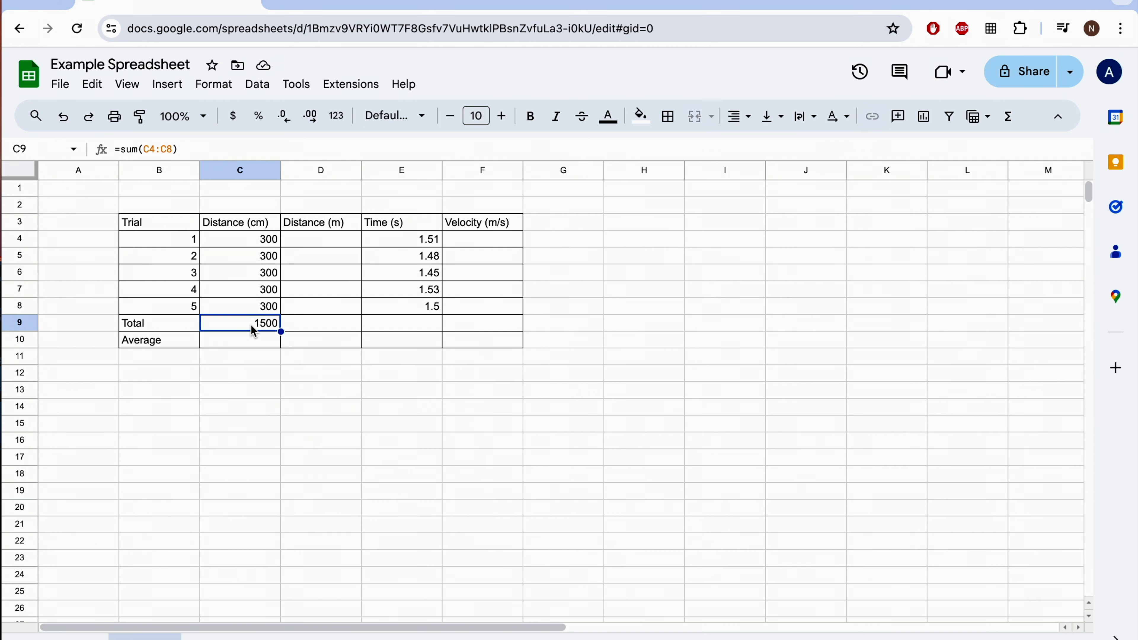
Convert trial 1's distance to metres in D4 with =(C4/100), showing 3.
click(320, 239)
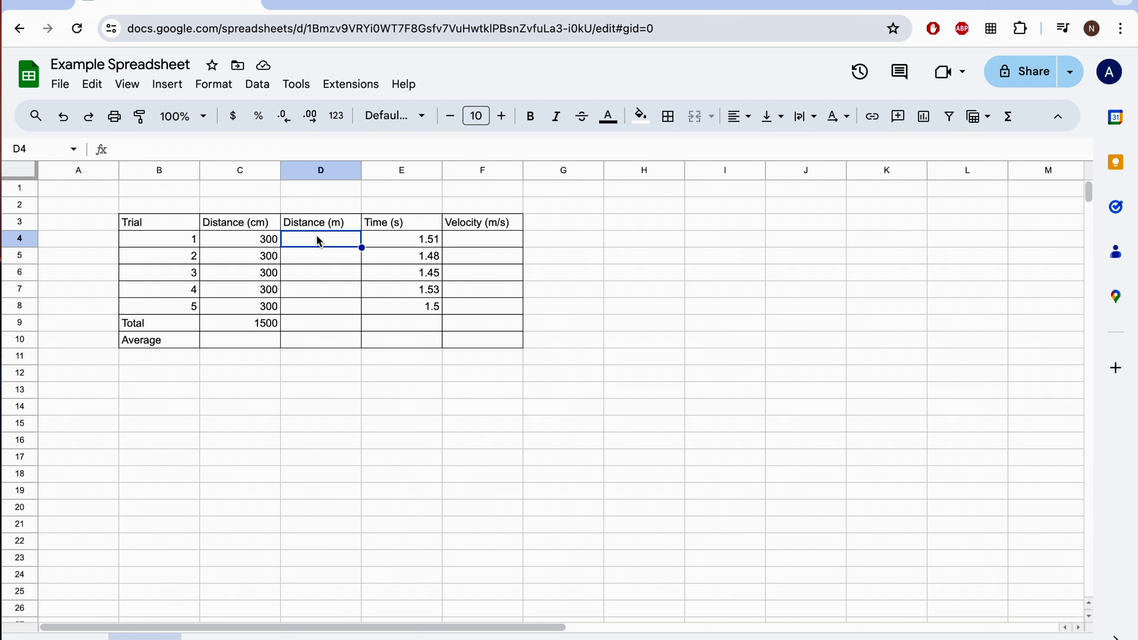
mouse_move(239, 230)
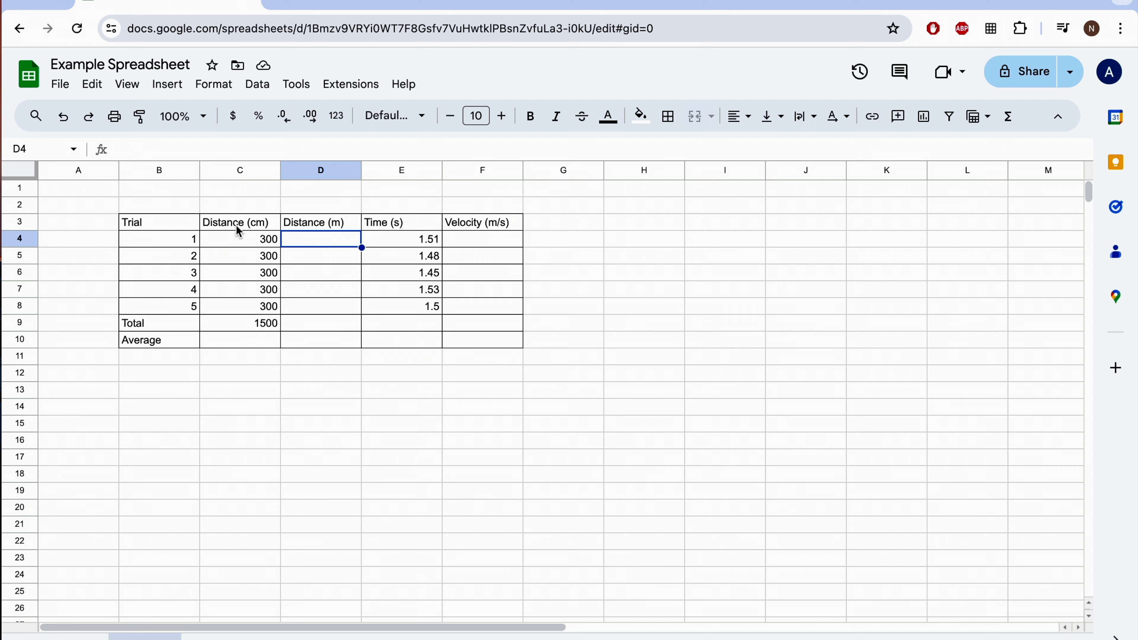
mouse_move(334, 242)
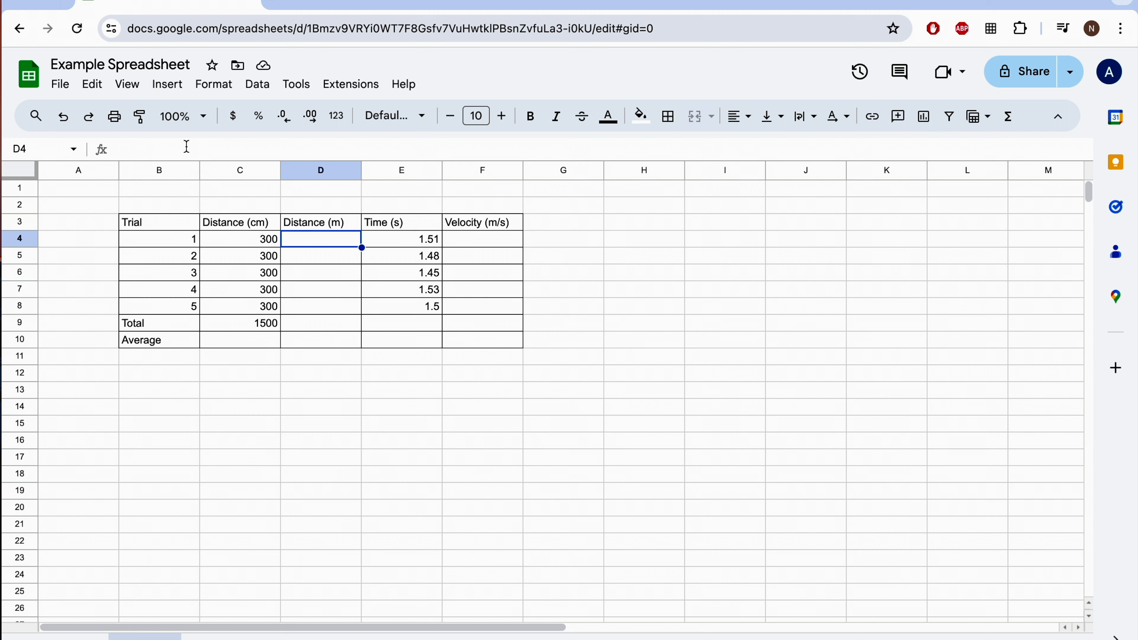
text(=)
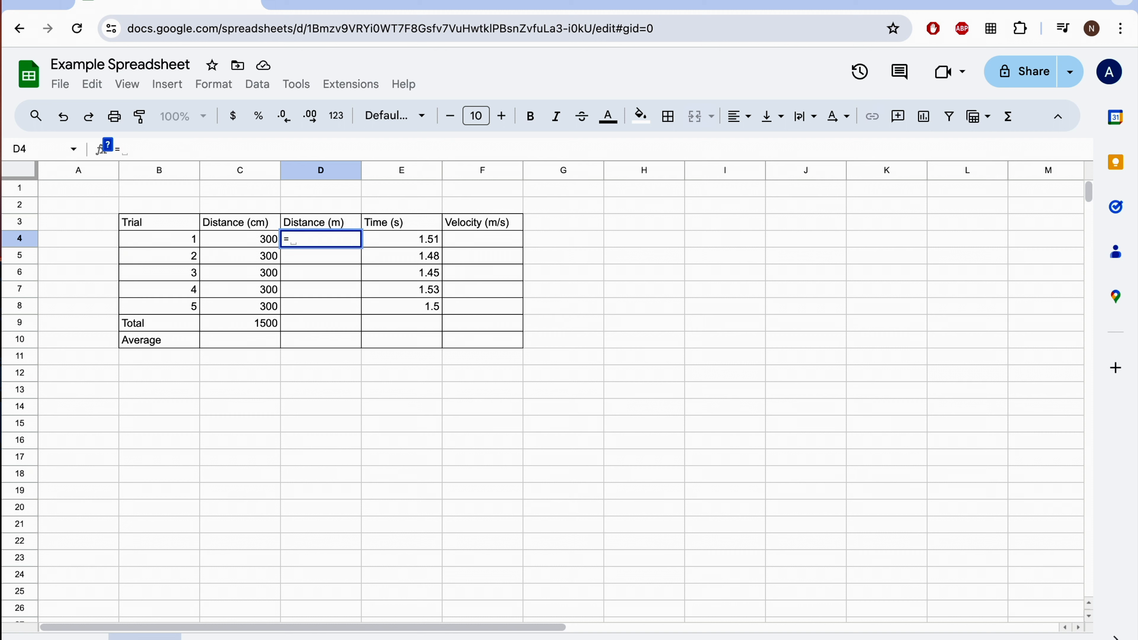
text(()
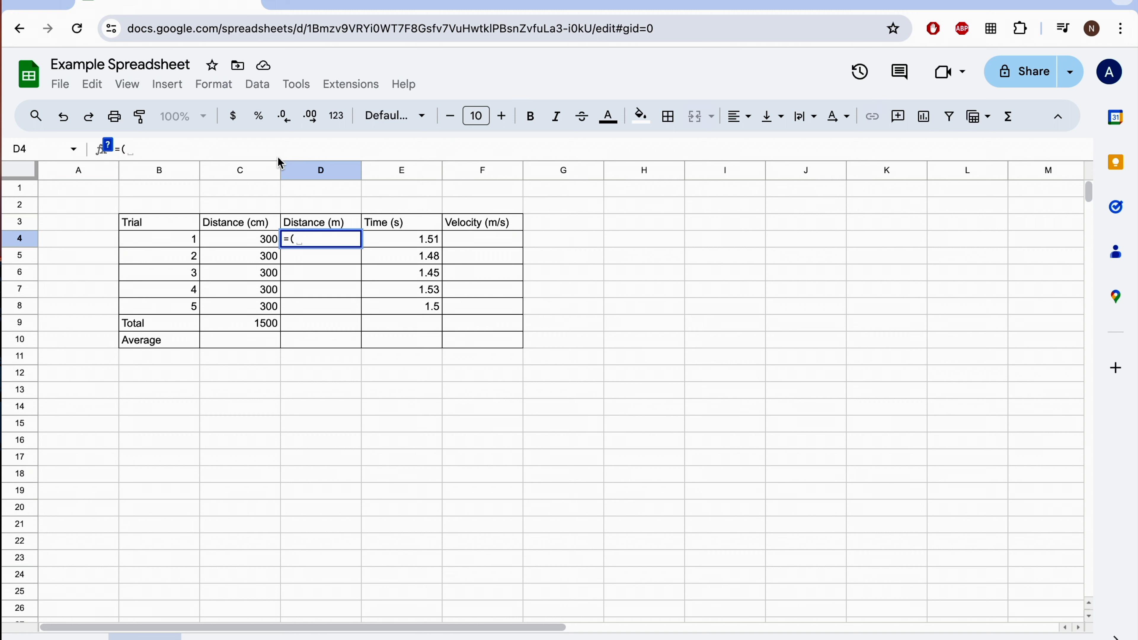
click(240, 239)
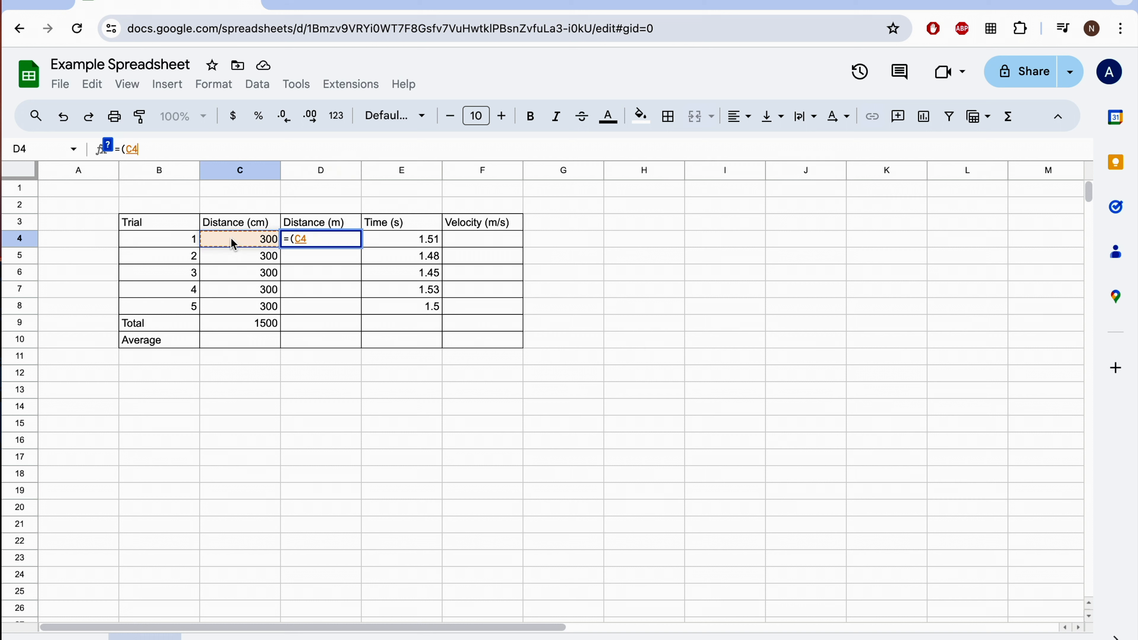
text(/100)
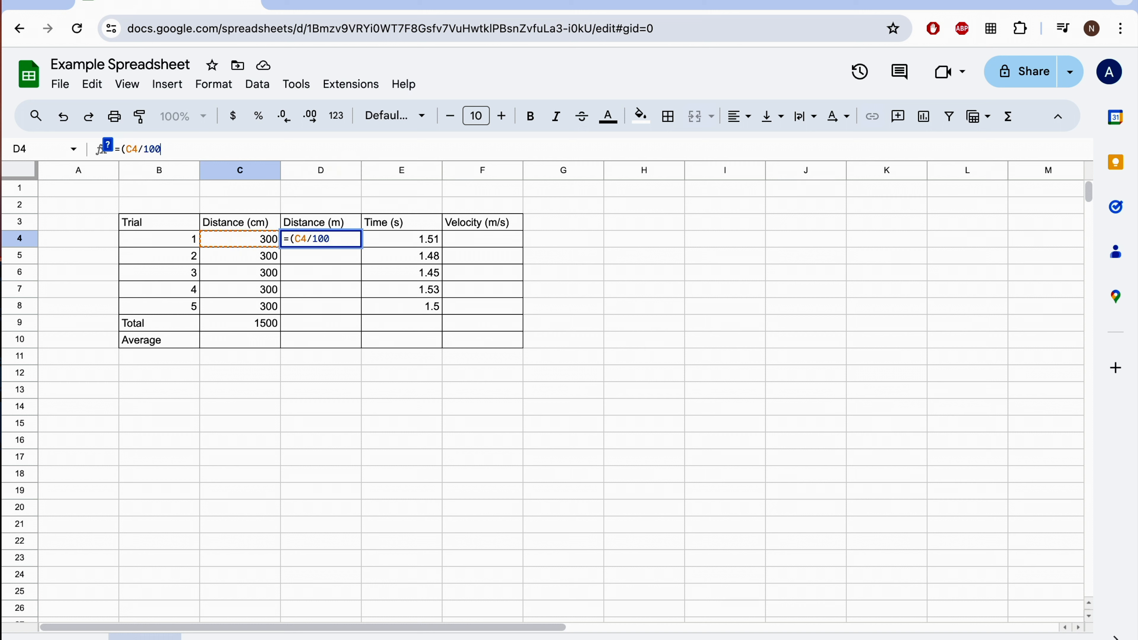
text())
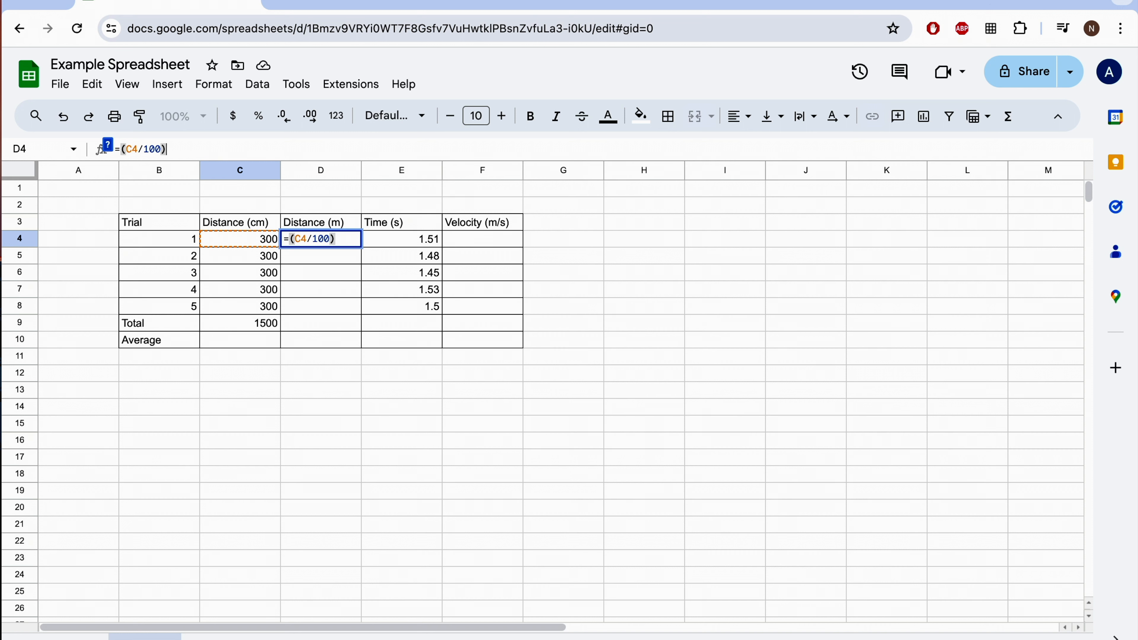
key(enter)
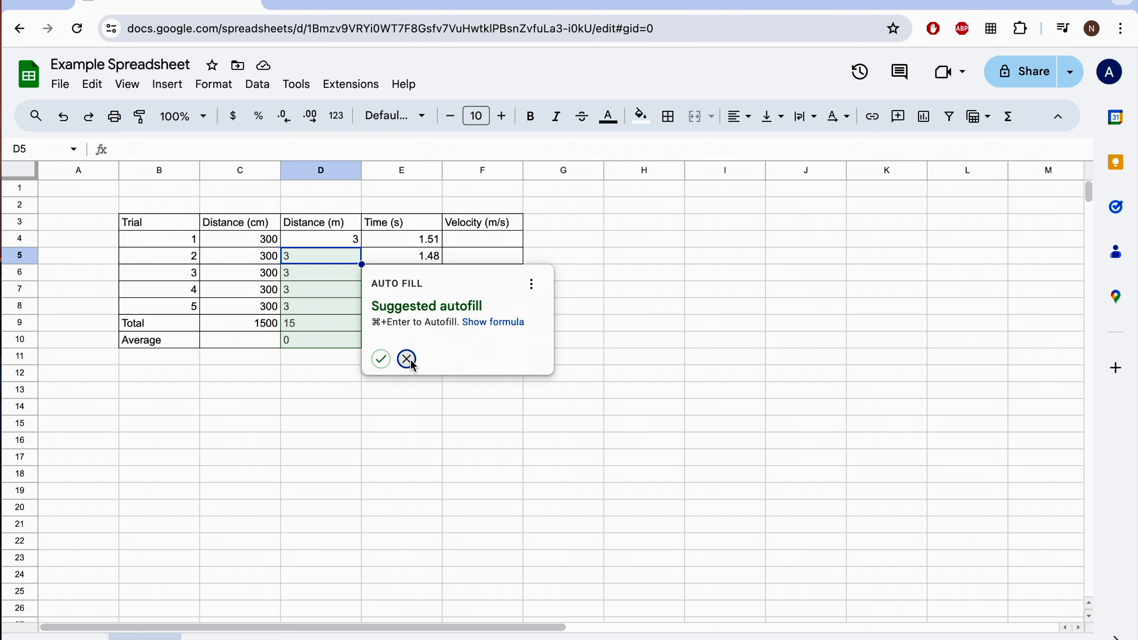
Fill the metre conversion from D4 down through D8 so all five trials show 3.
click(406, 359)
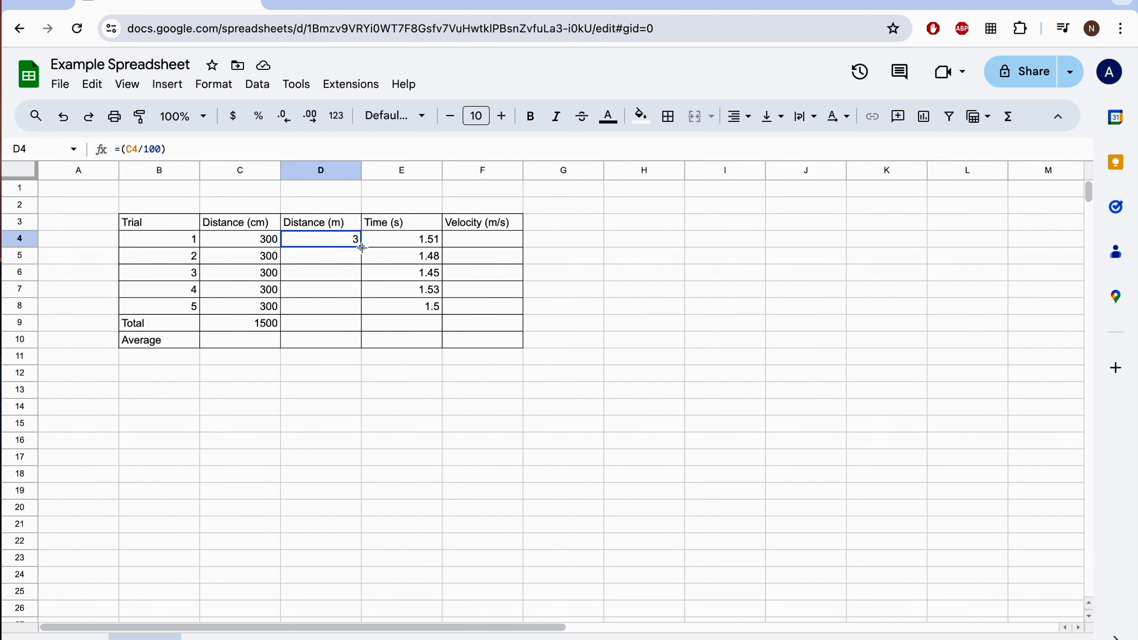
drag(356, 245, 355, 307)
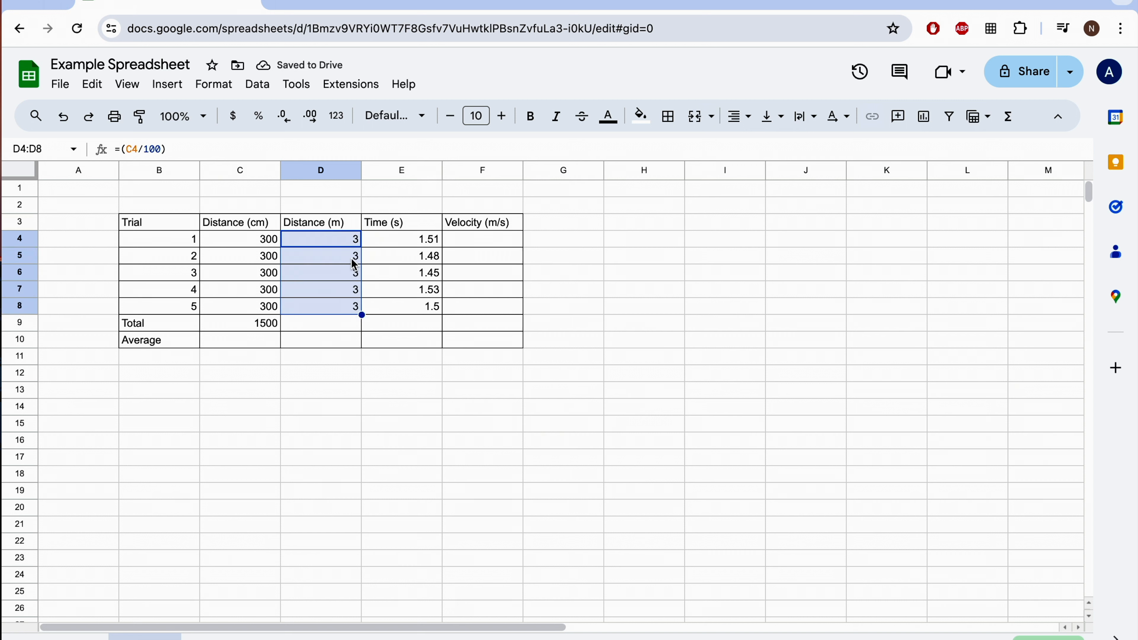
mouse_move(314, 424)
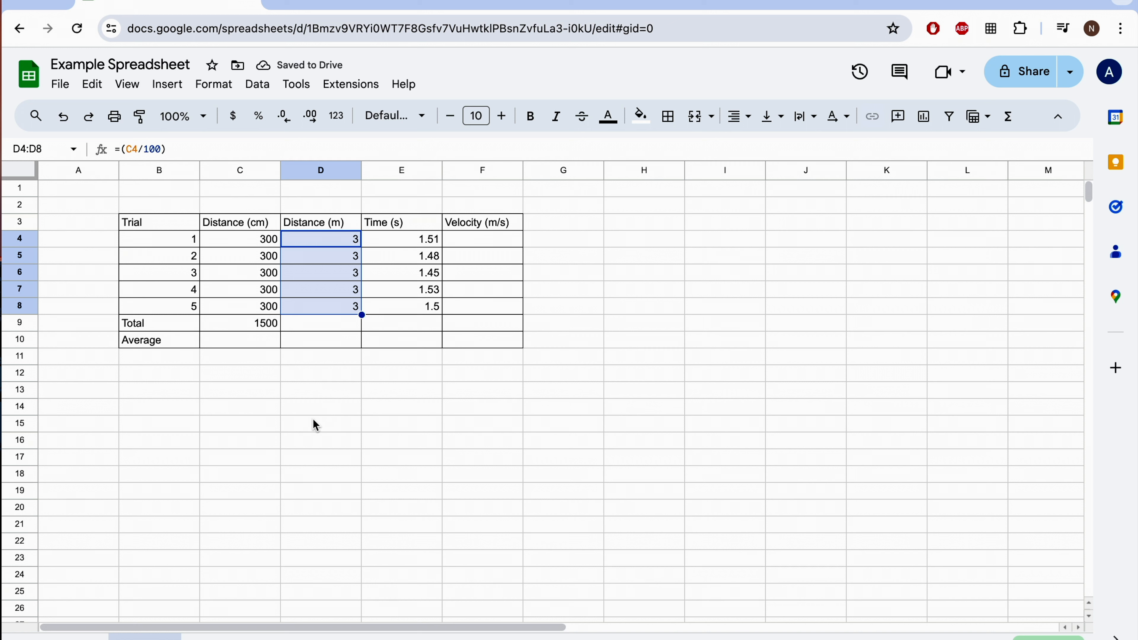
Average the five trial times in E10 with =AVERAGE(E4:E8), showing 1.494 s.
click(401, 340)
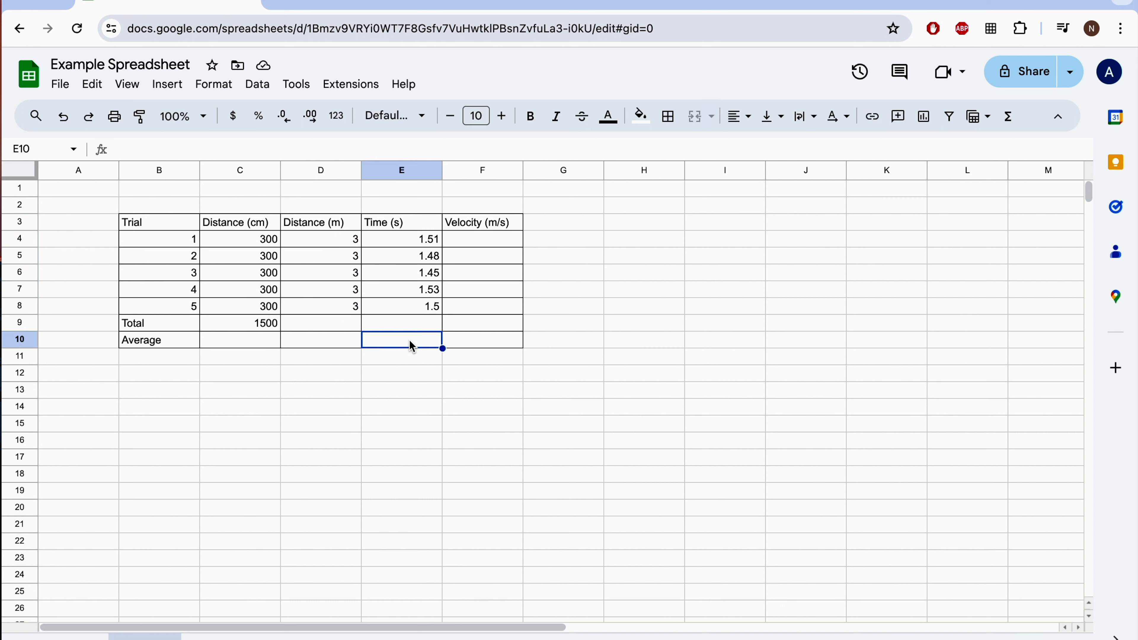
mouse_move(405, 345)
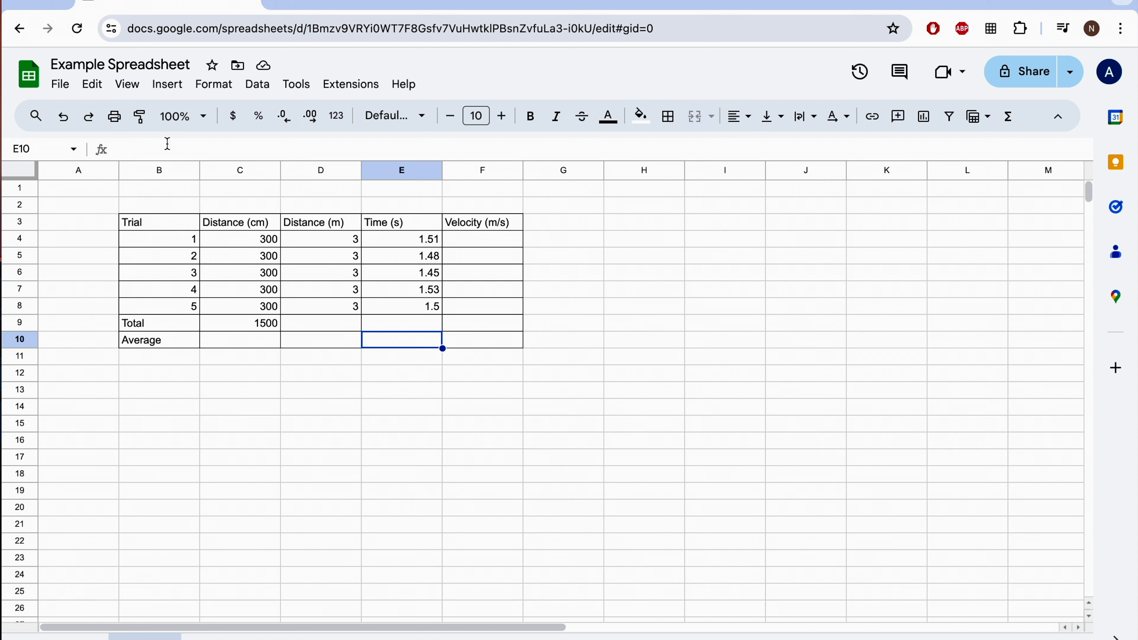
text(=AVERAGE(E4:E8))
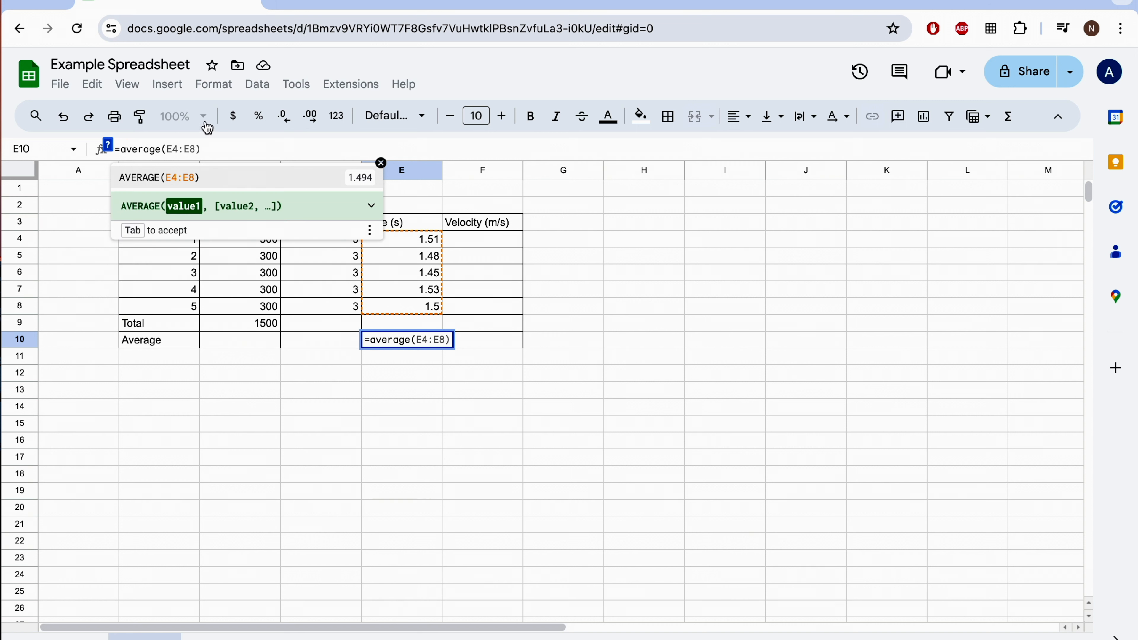
mouse_move(413, 243)
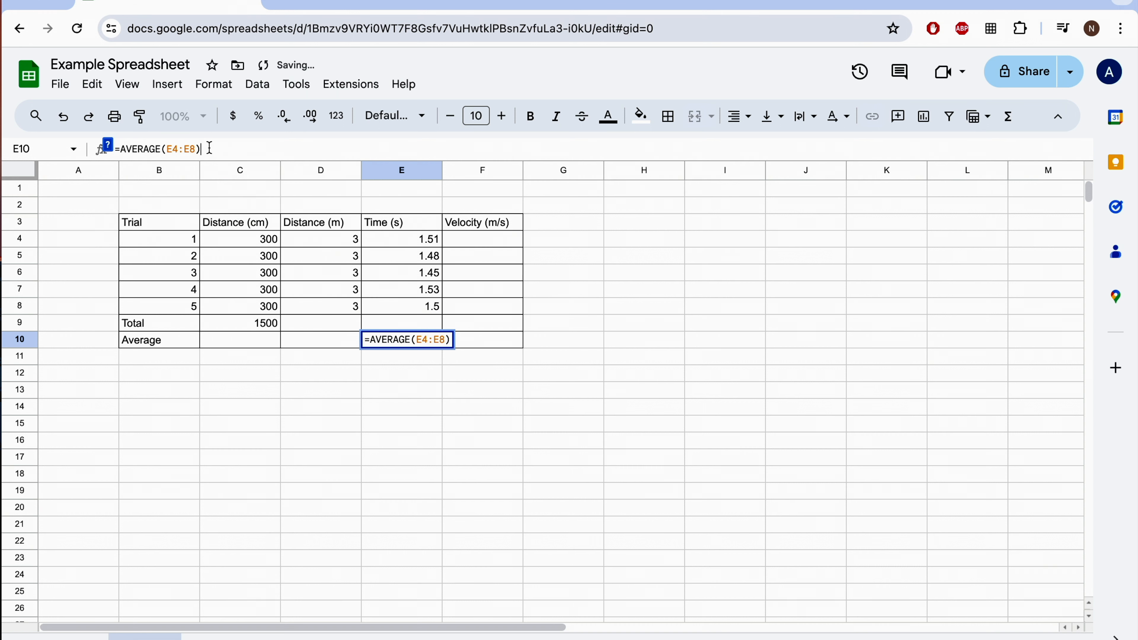
key(Enter)
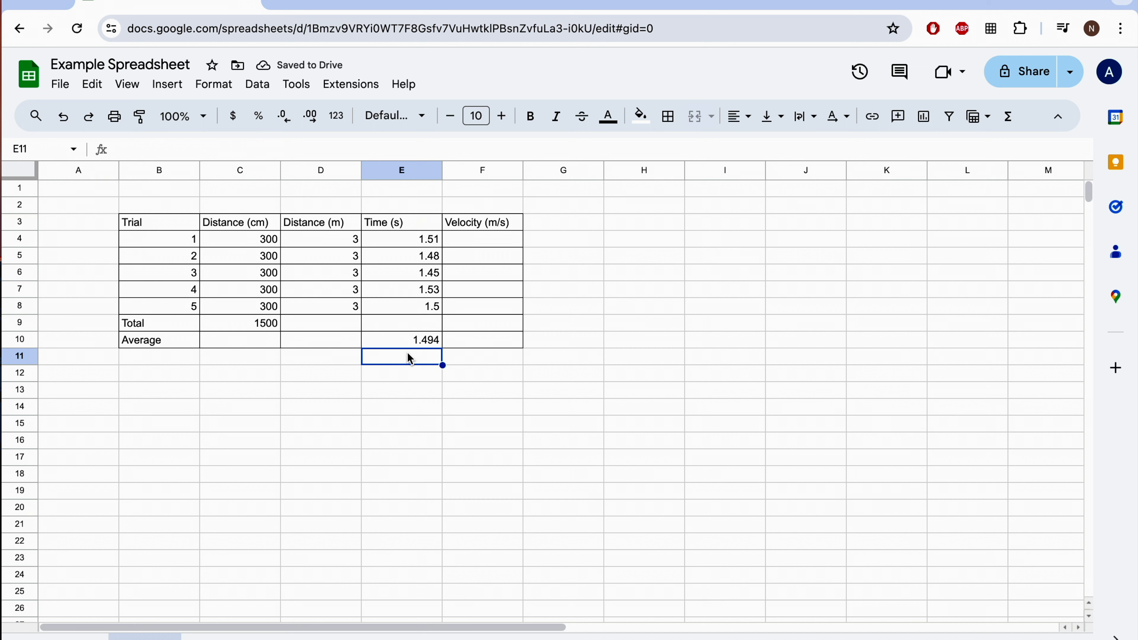
mouse_move(256, 324)
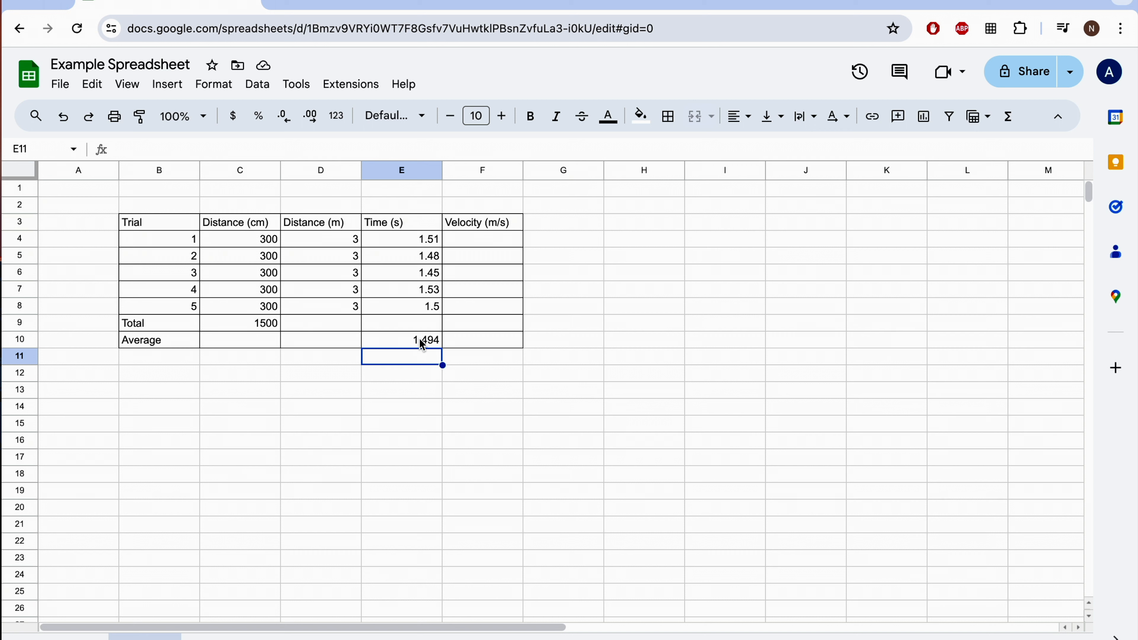
Compute trial 1's velocity in F4 as metres over time, =(D4/E4), giving 1.986754967.
click(481, 239)
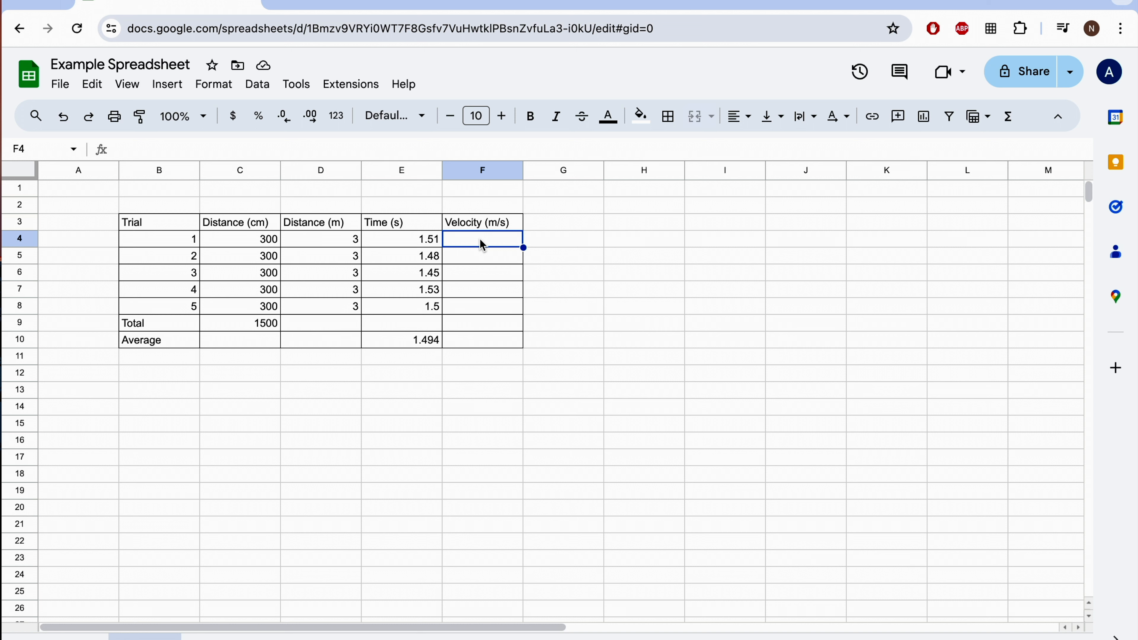
mouse_move(482, 309)
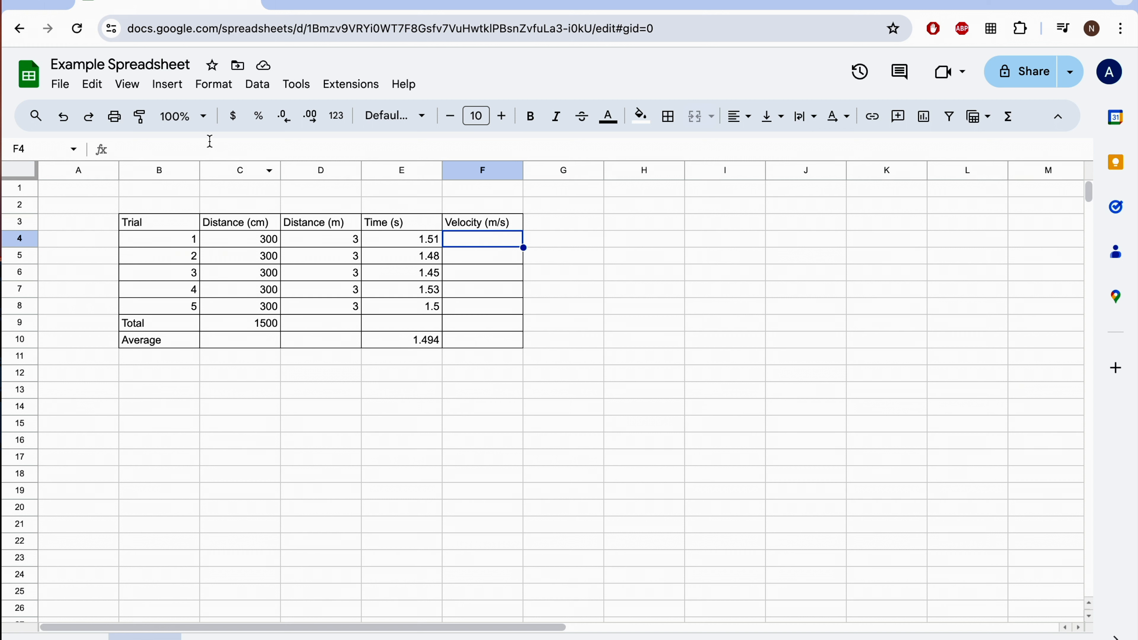
text(=(E4/100))
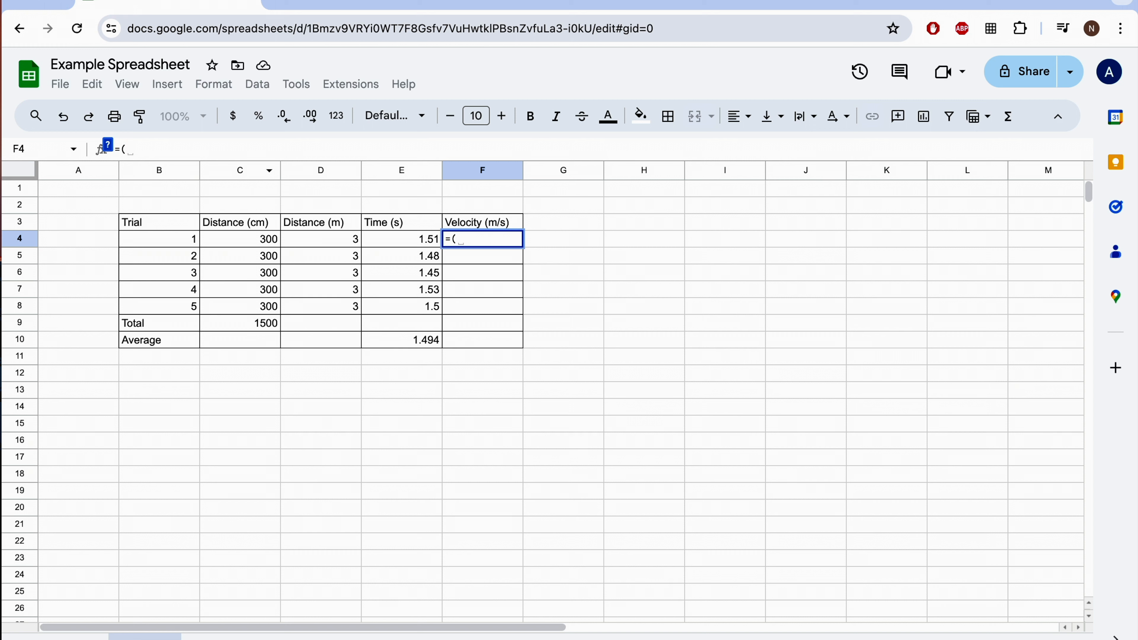
mouse_move(329, 240)
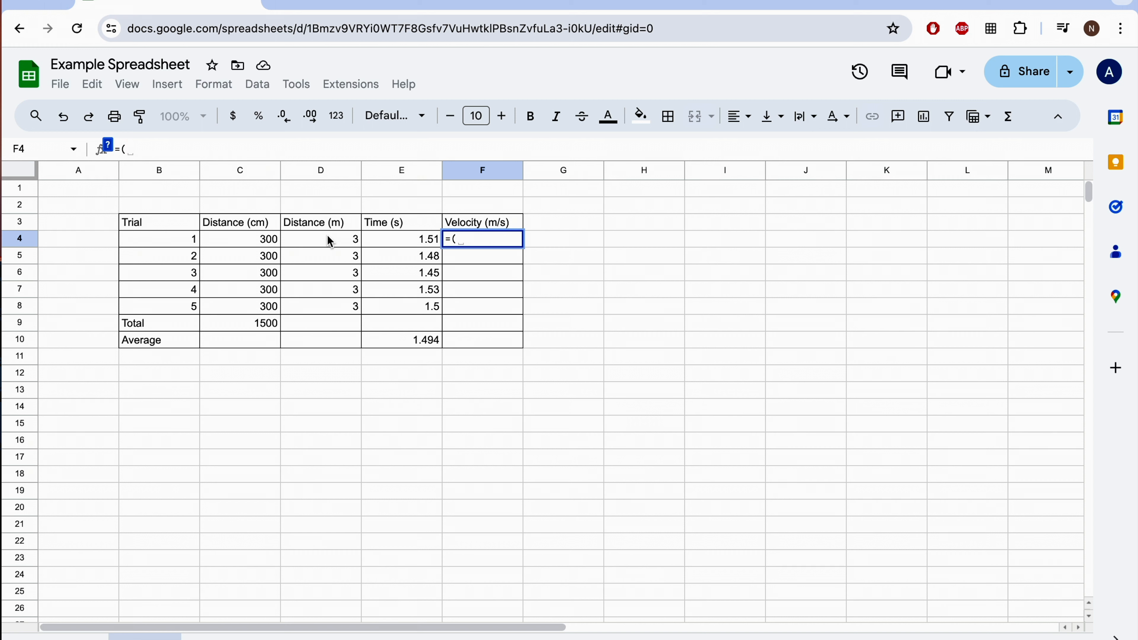
click(321, 238)
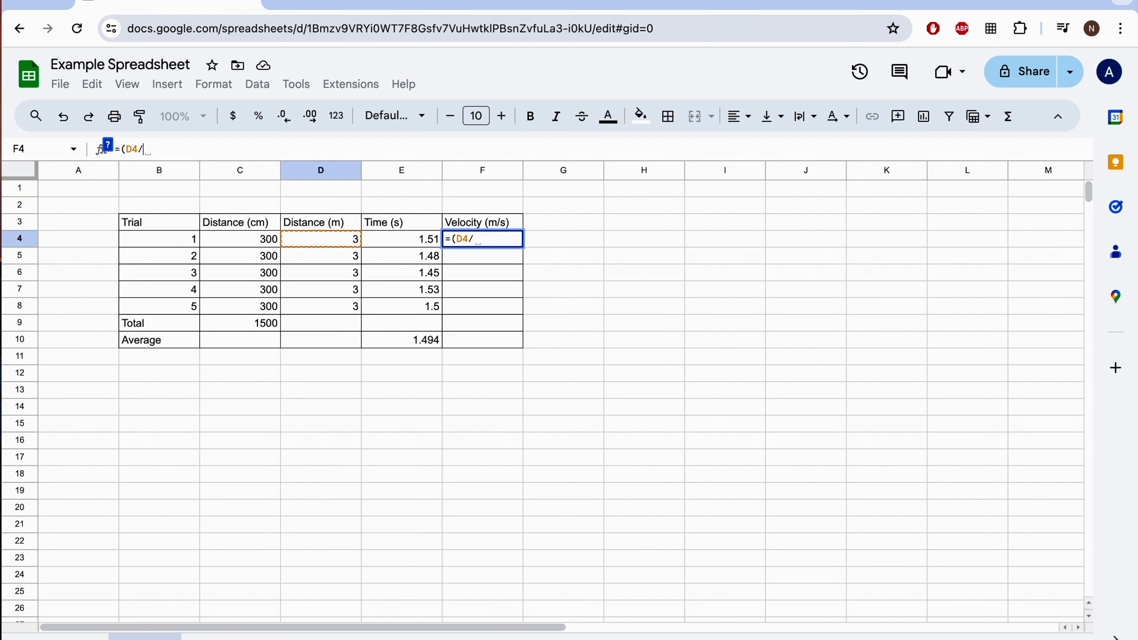
click(402, 239)
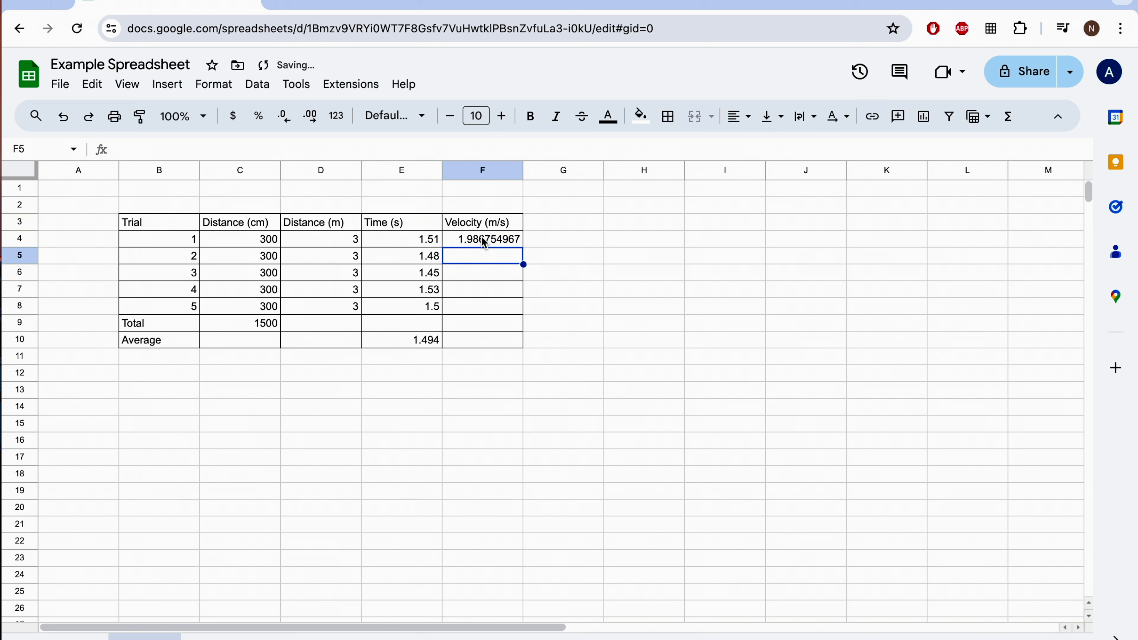
Fill the velocity formula from F4 down through F8 for all five trials.
click(482, 239)
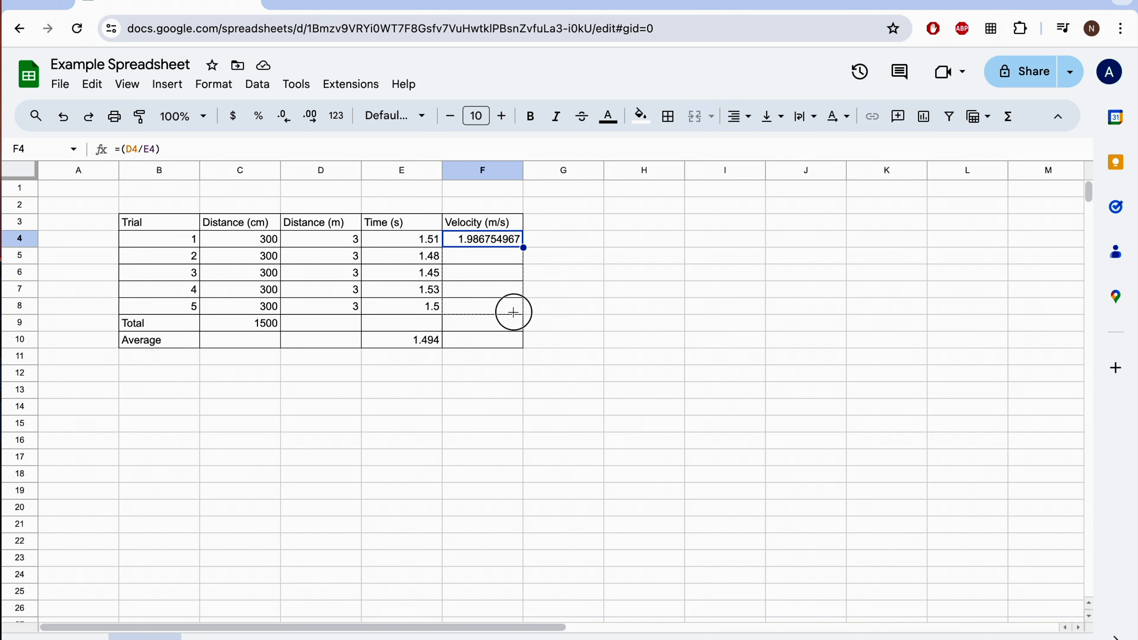
drag(523, 249, 523, 306)
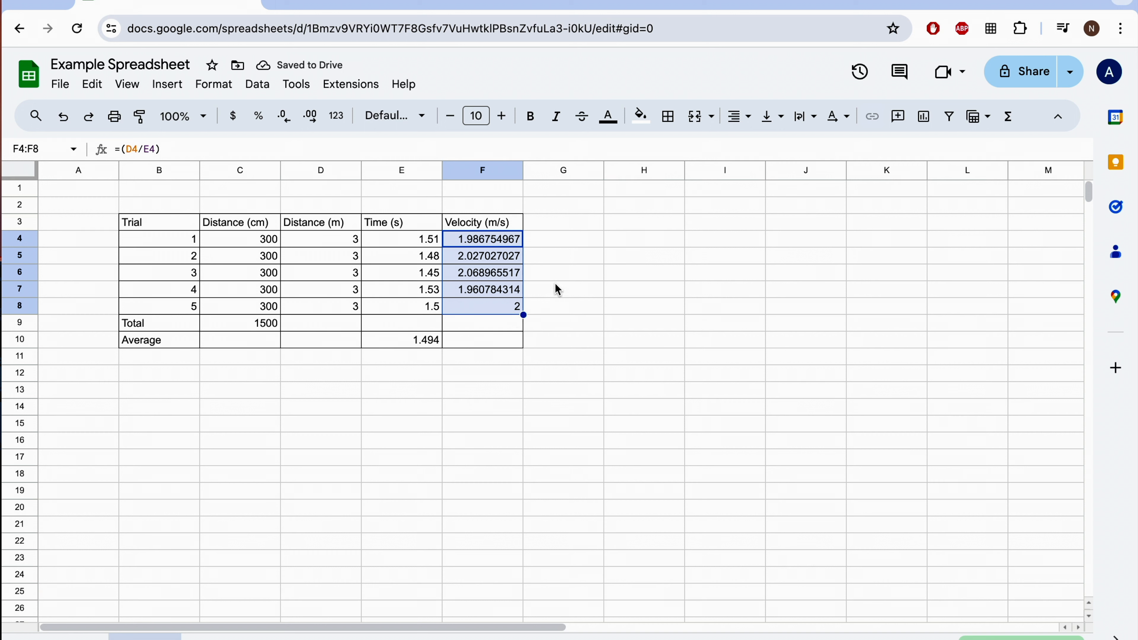
click(563, 272)
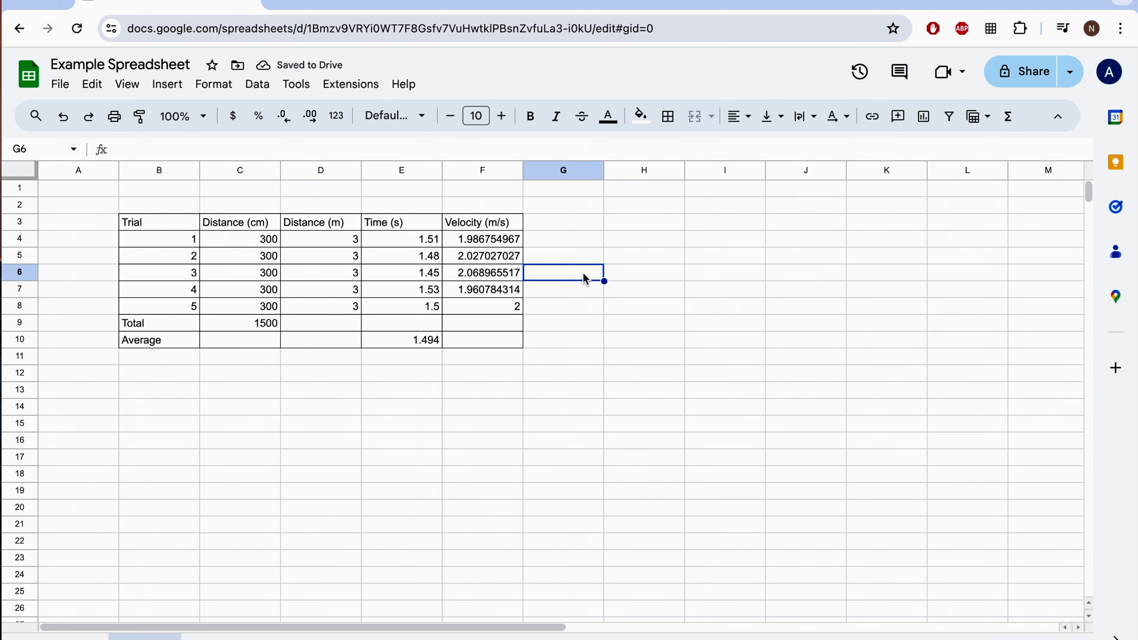